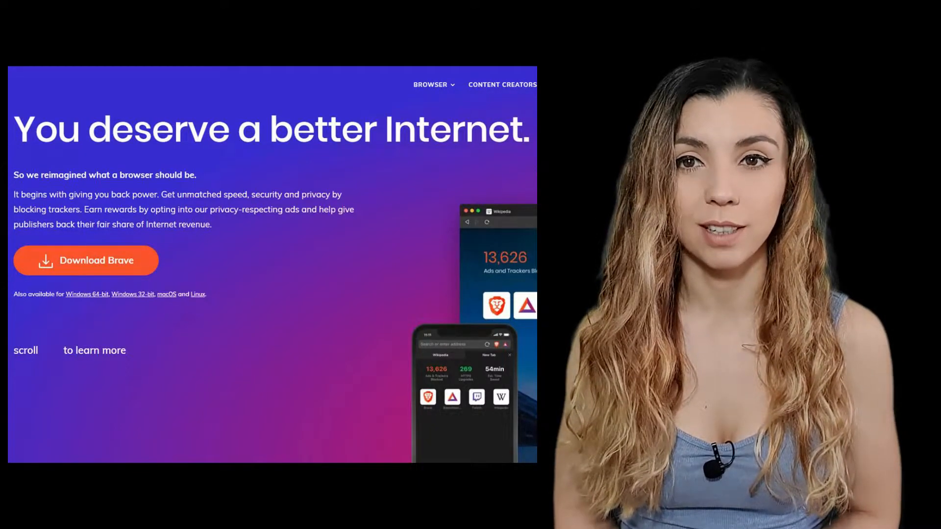
Go from the Brave homepage to the Brave Rewards Creators page at creators.brave.com
left_click(502, 85)
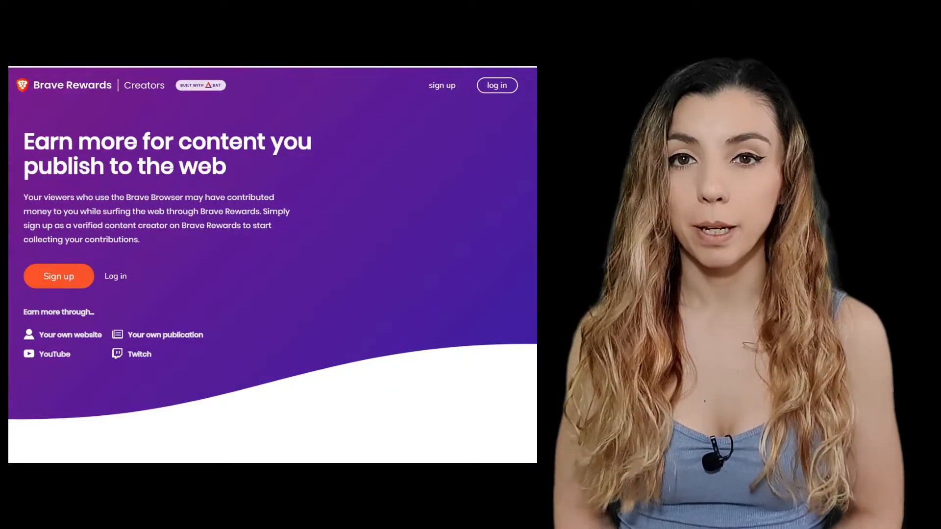